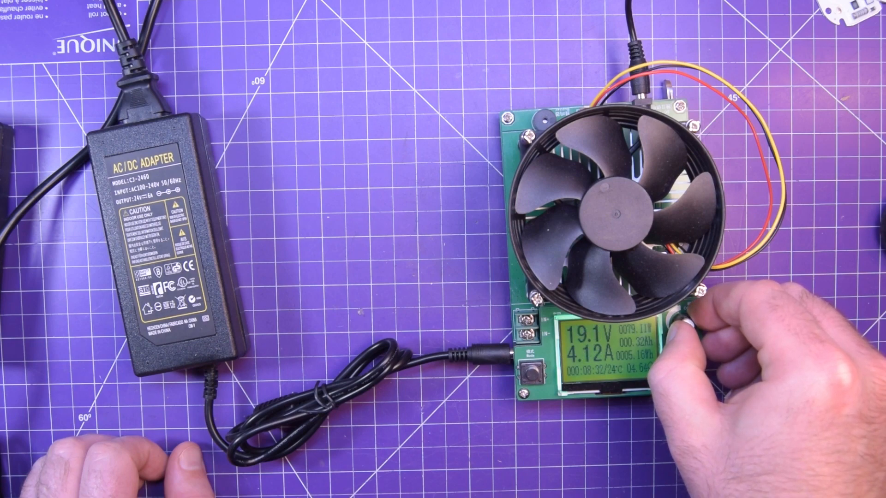
Step: Settle the load at about 4.05 A with the adapter output reading 20.4 V
{"action": "left_click", "coordinate": [538, 373]}
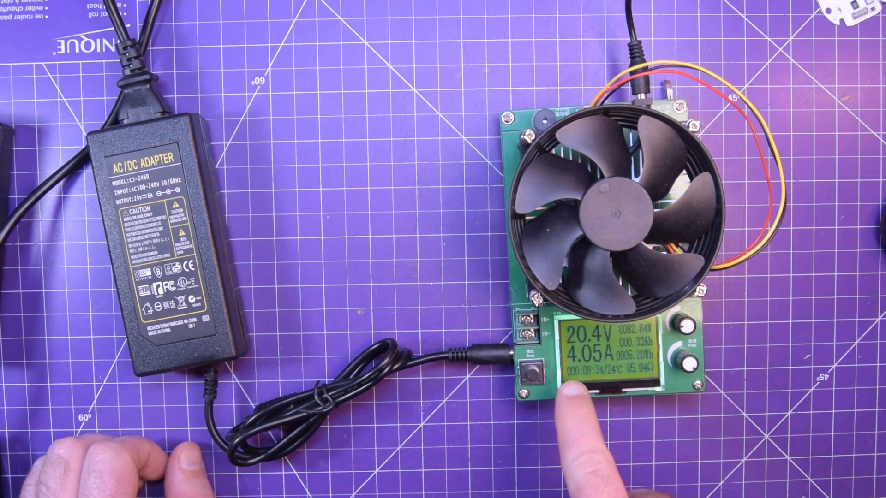